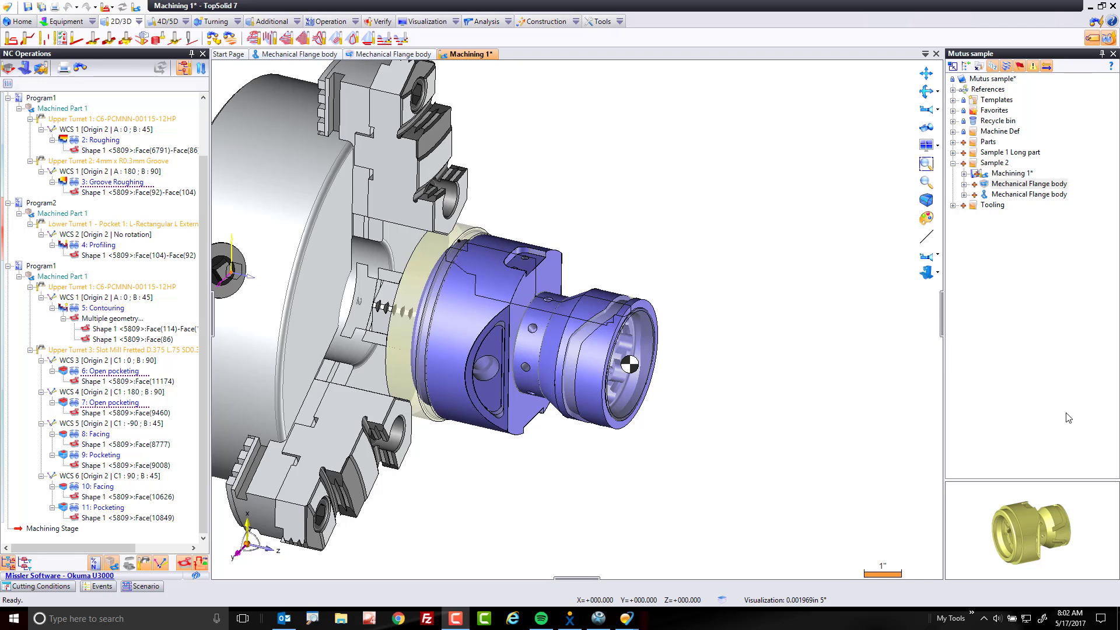
- Select the open slot faces on the chucked flange body as the geometry to machine
{"action": "left_click", "coordinate": [589, 351]}
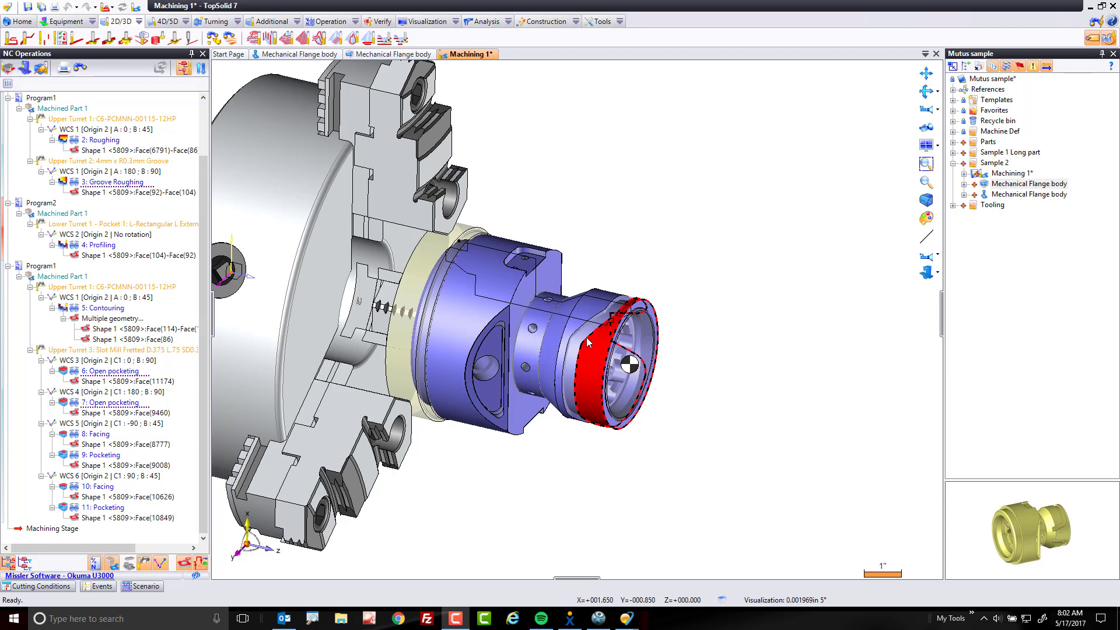
{"action": "left_click", "coordinate": [686, 324]}
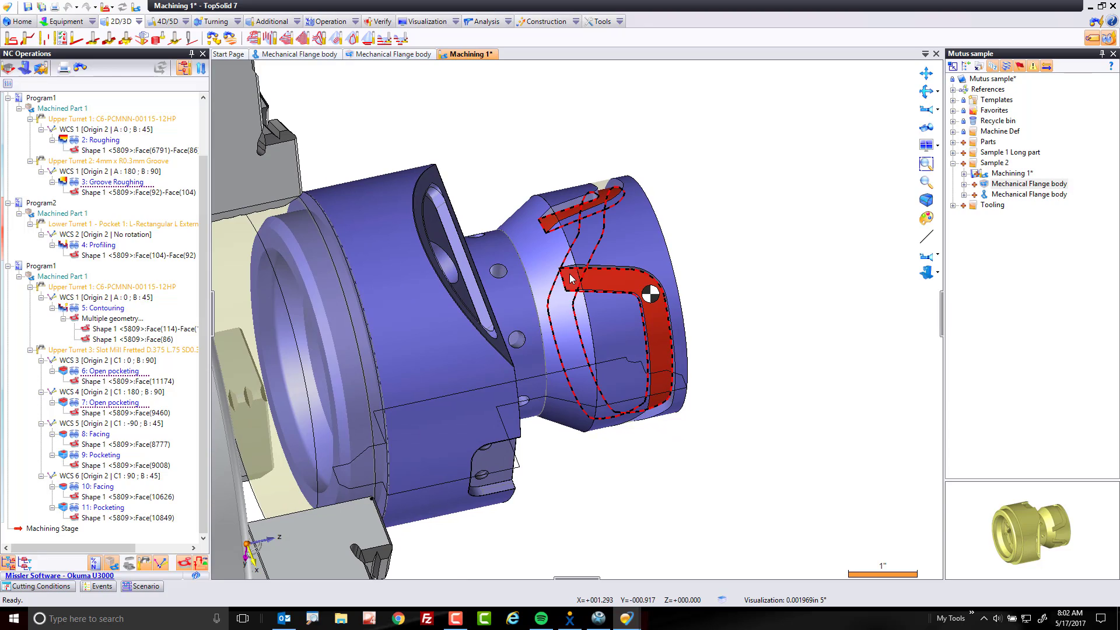
{"action": "left_click_drag", "start_coordinate": [572, 278], "coordinate": [800, 375]}
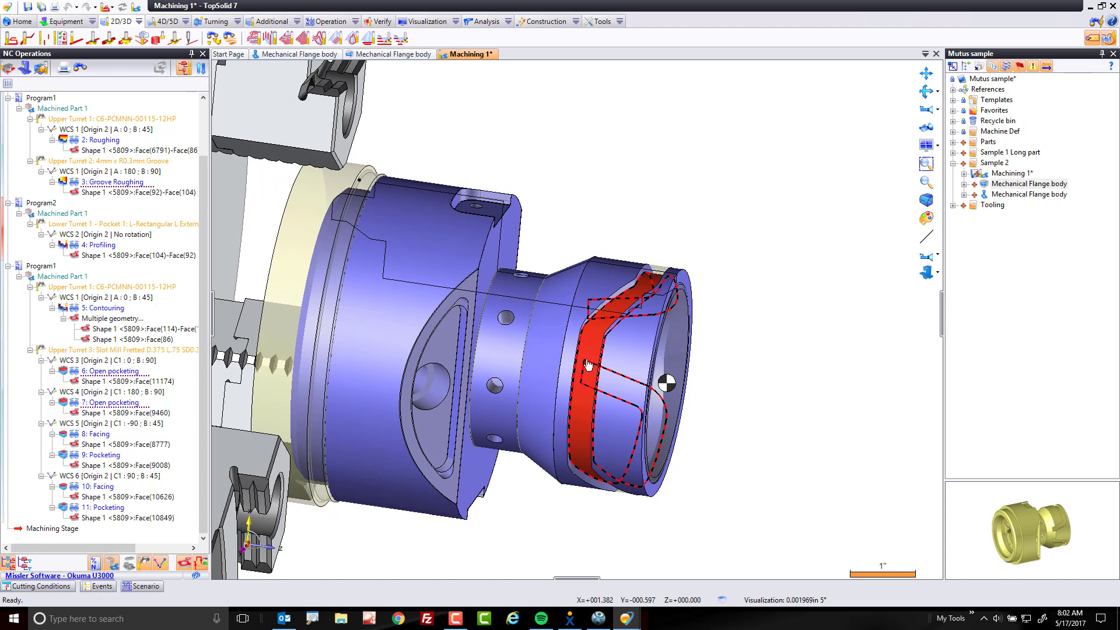
- Create a new 2D End Milling operation on the selected slot from the context menu
{"action": "right_click", "coordinate": [587, 364]}
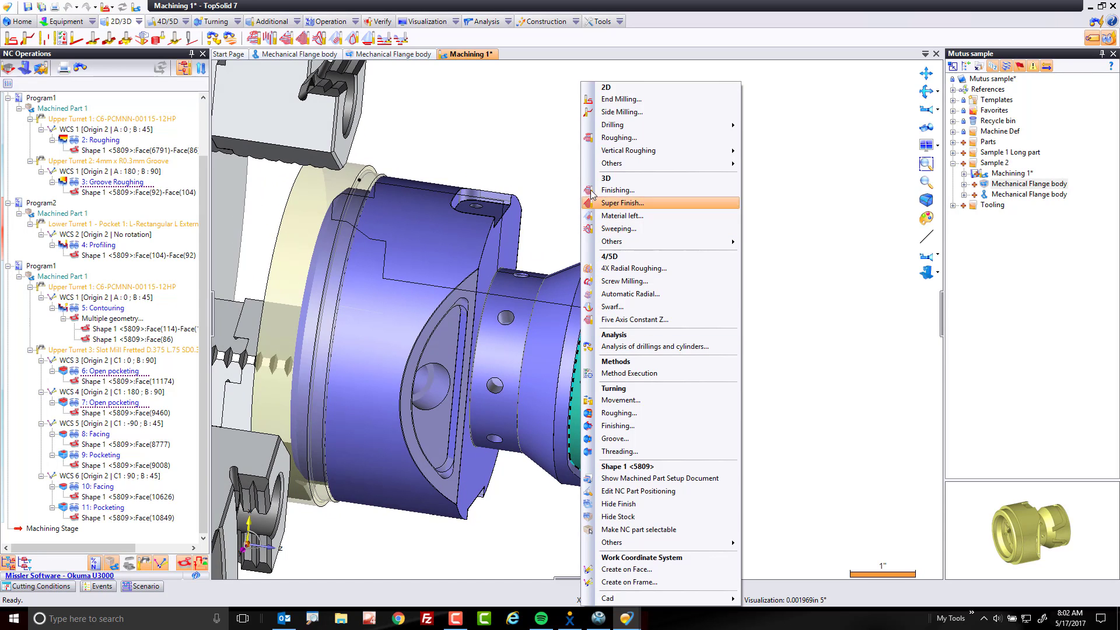
{"action": "mouse_move", "coordinate": [644, 102]}
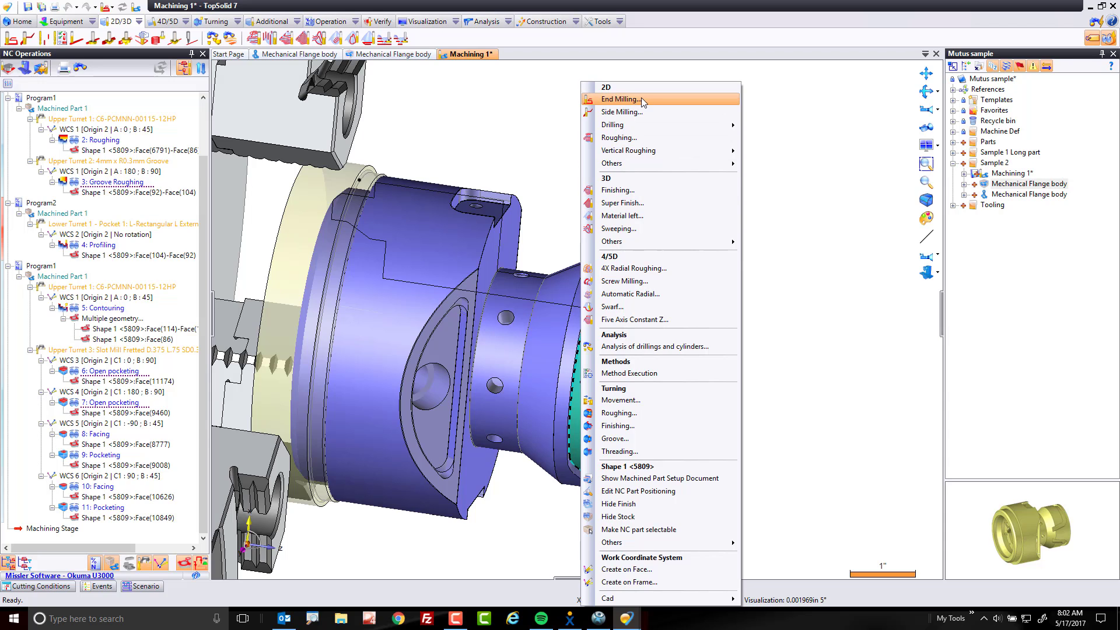
{"action": "left_click", "coordinate": [621, 99]}
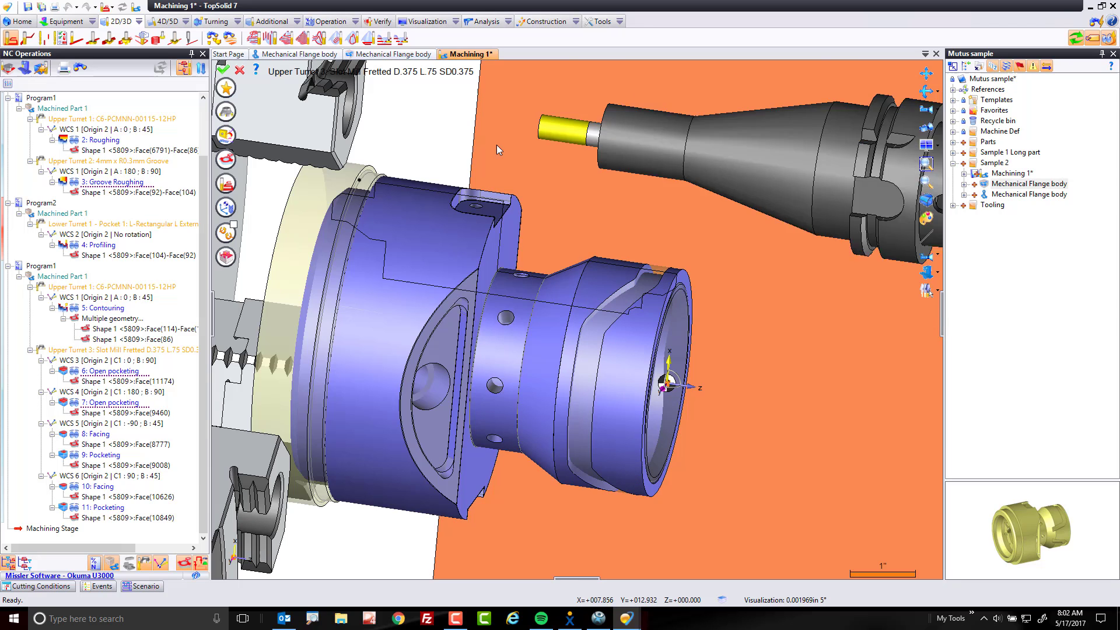
{"action": "mouse_move", "coordinate": [226, 233]}
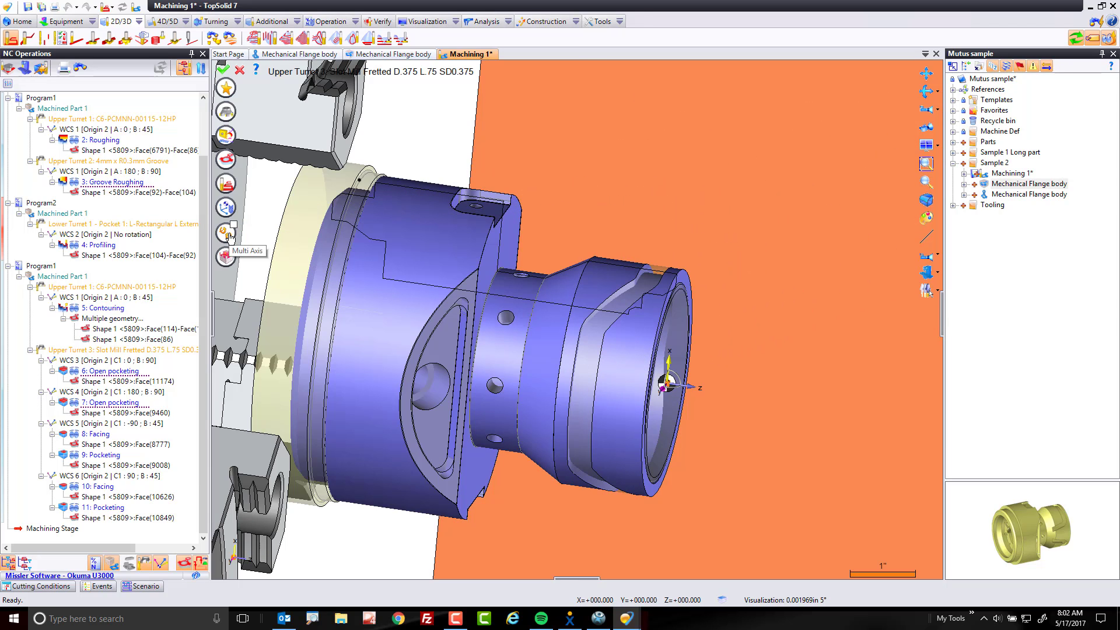
- Set the end milling operation's multi-axis mode to Four axis radial
{"action": "left_click", "coordinate": [226, 234]}
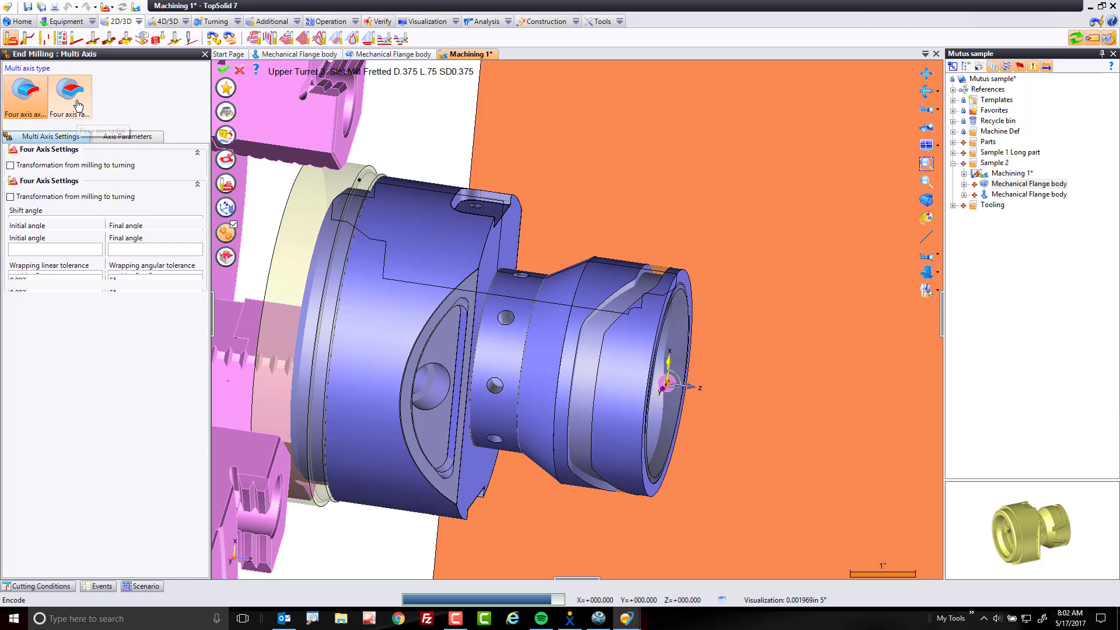
{"action": "left_click", "coordinate": [70, 94]}
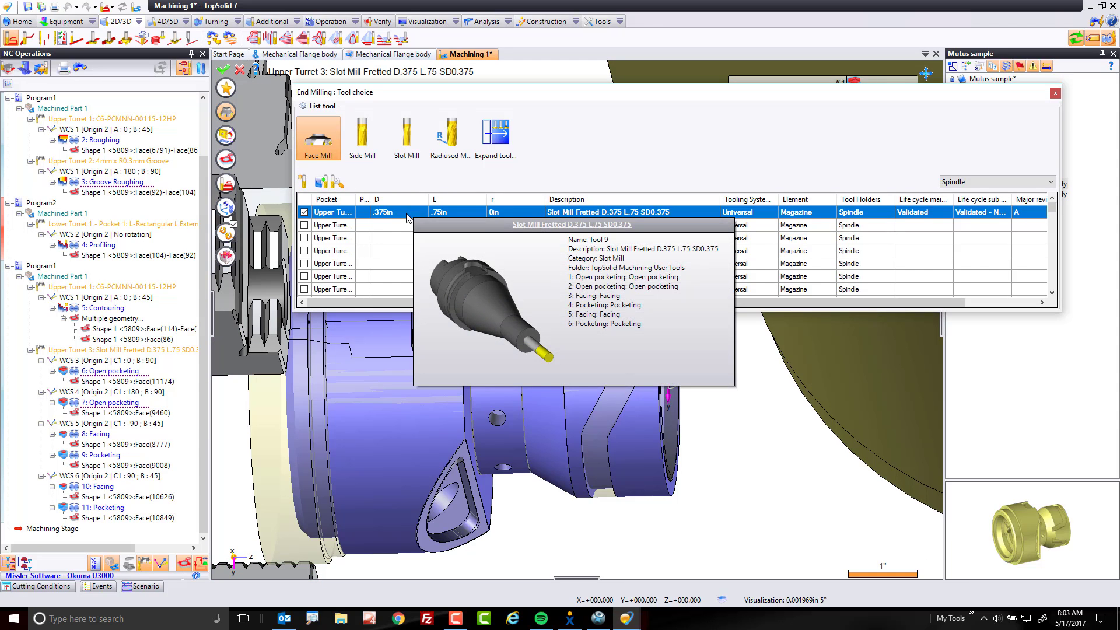
{"action": "mouse_move", "coordinate": [406, 137]}
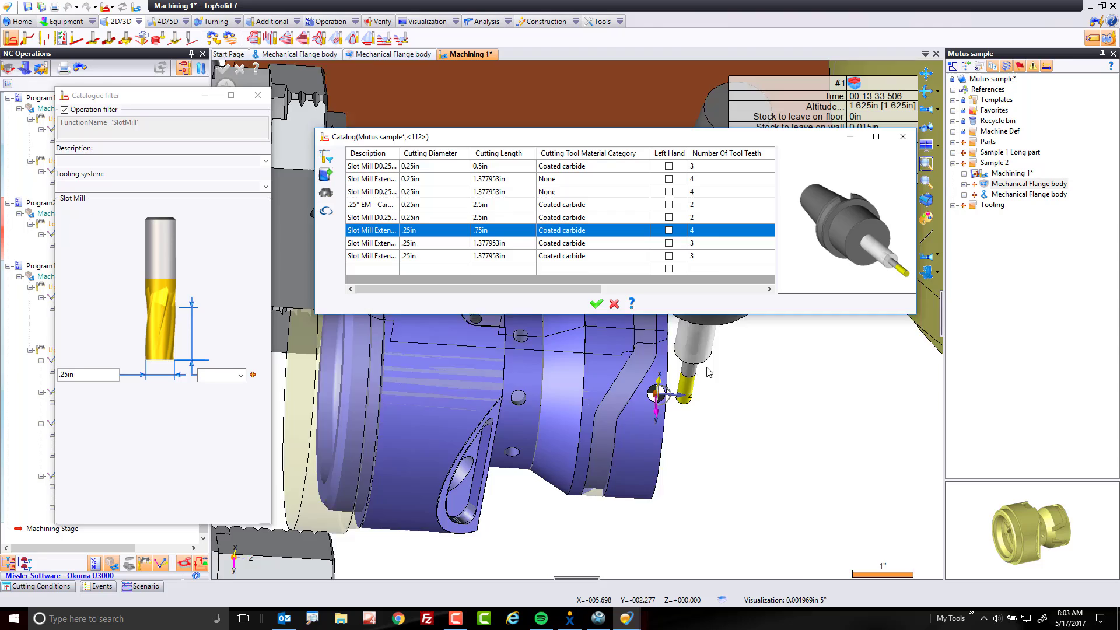
- Choose the 0.25in Slot Mill Extended entry from the tool catalogue
{"action": "left_click", "coordinate": [596, 303]}
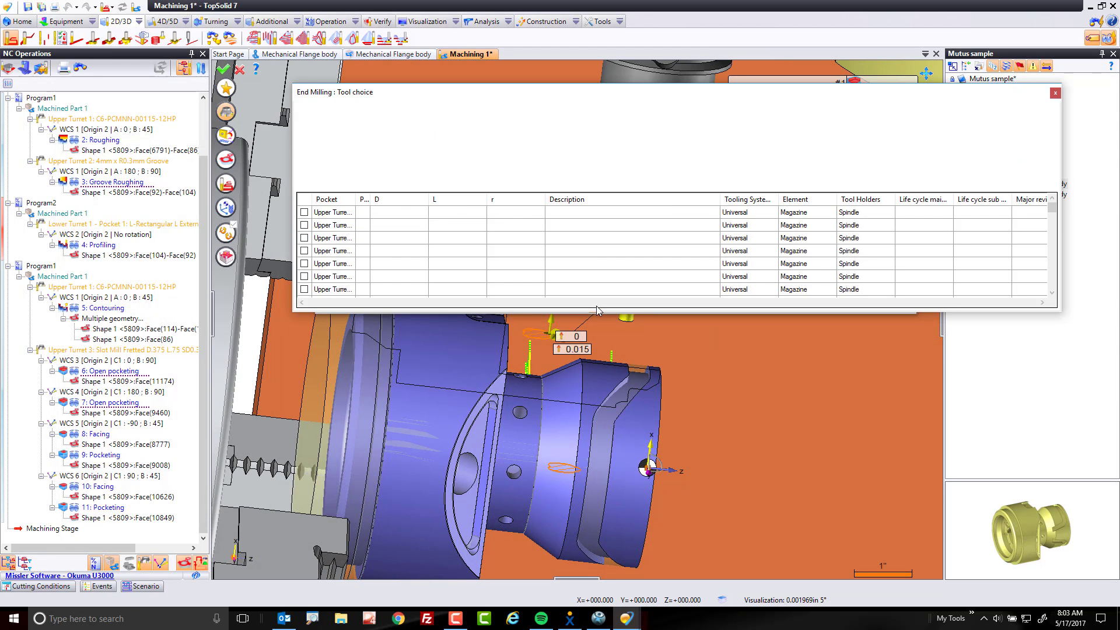
- Confirm the 0.25in extended slot mill so the wrapped four-axis toolpath previews
{"action": "left_click", "coordinate": [331, 225]}
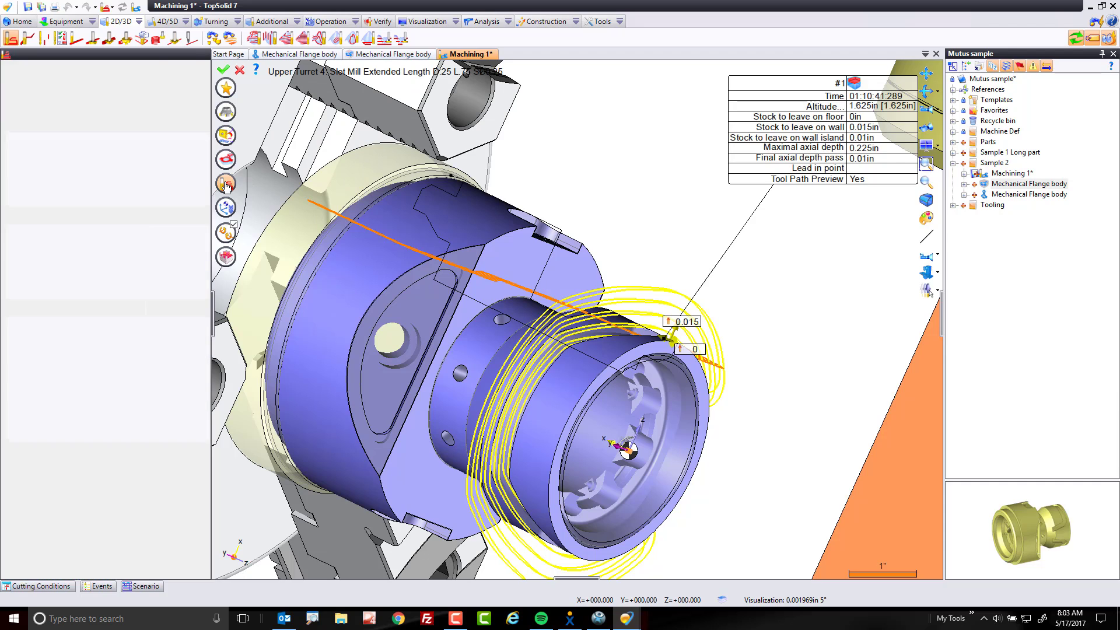
- Define the starting altitude as Point, picked on the part at 1.75in
{"action": "left_click", "coordinate": [225, 184]}
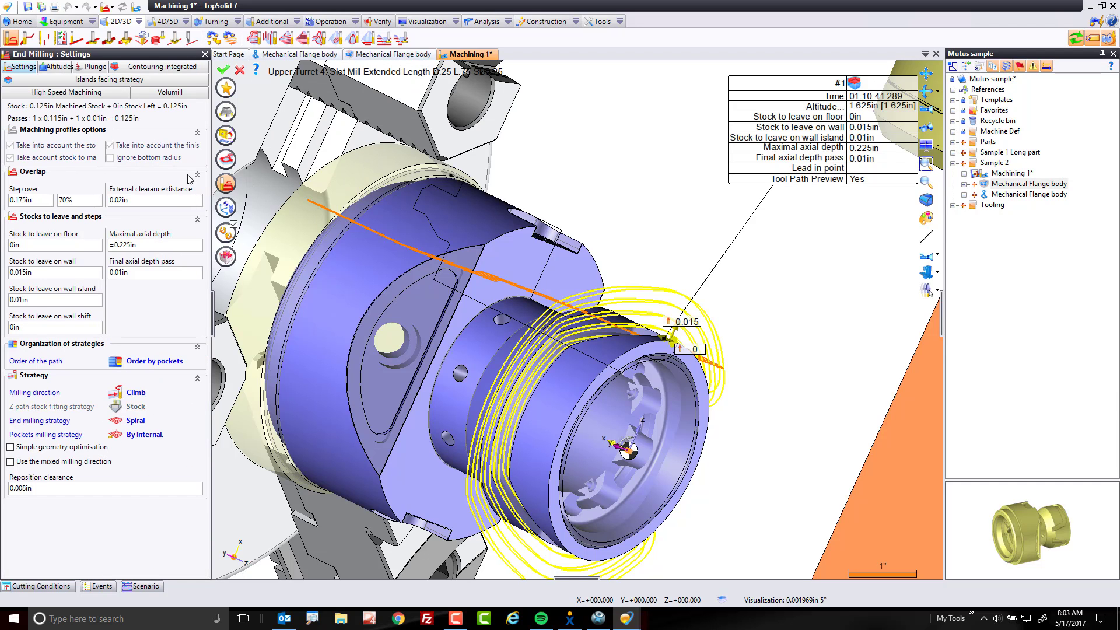
{"action": "left_click", "coordinate": [48, 67]}
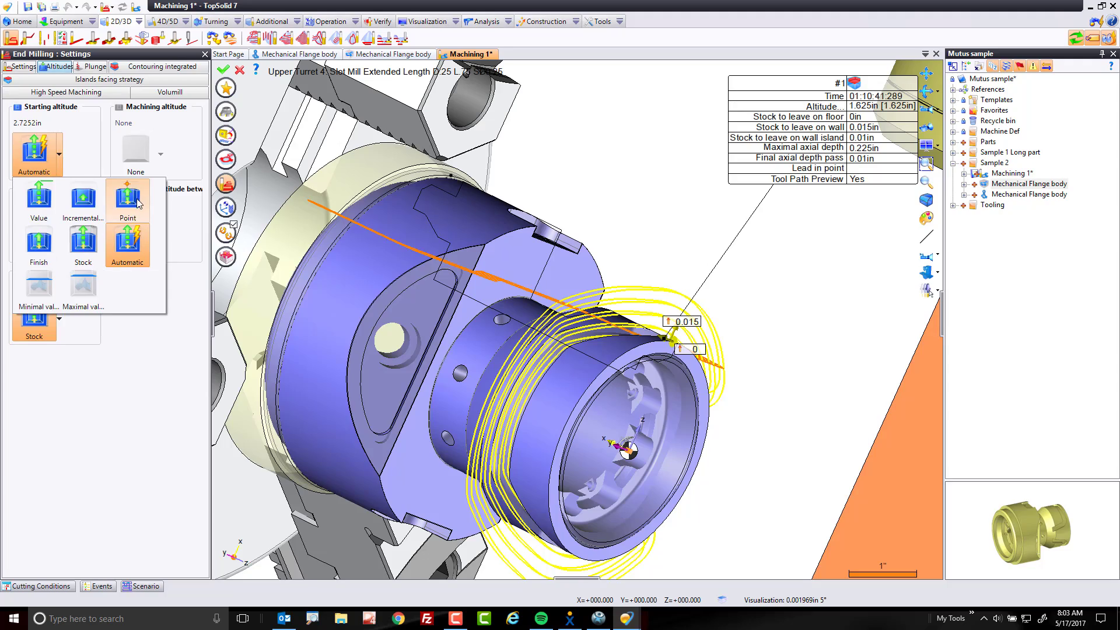
{"action": "left_click", "coordinate": [127, 196]}
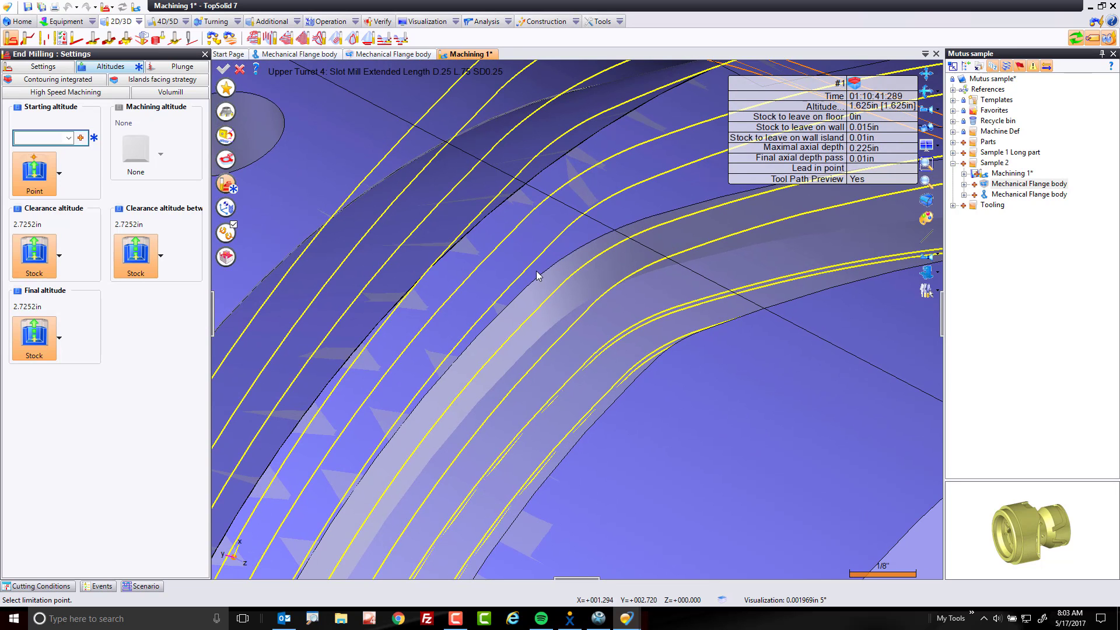
{"action": "mouse_move", "coordinate": [528, 309]}
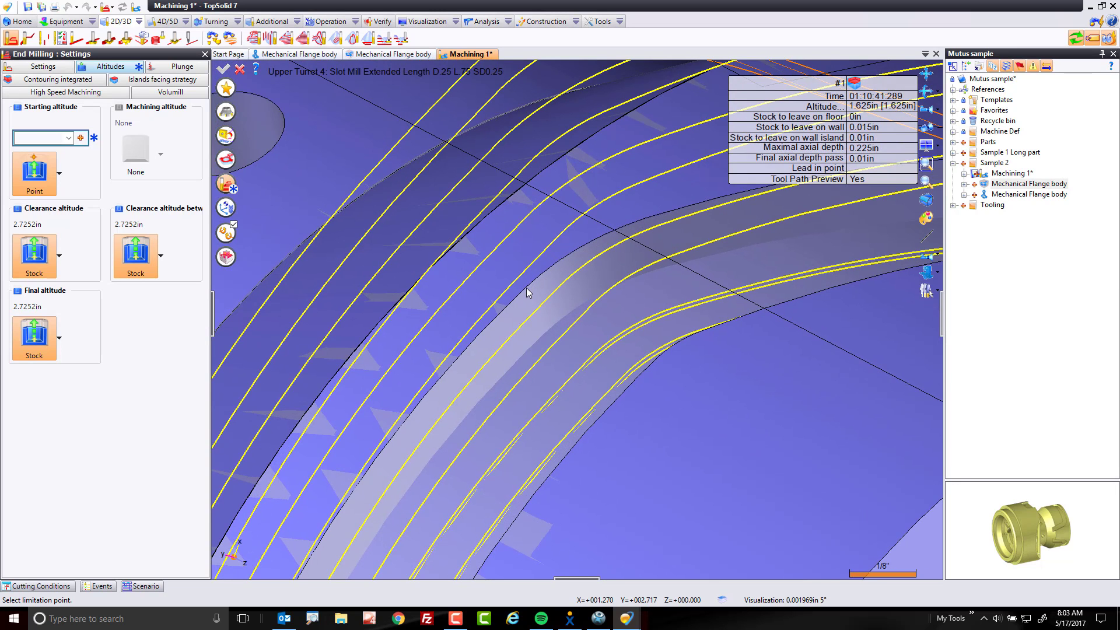
{"action": "left_click", "coordinate": [525, 289]}
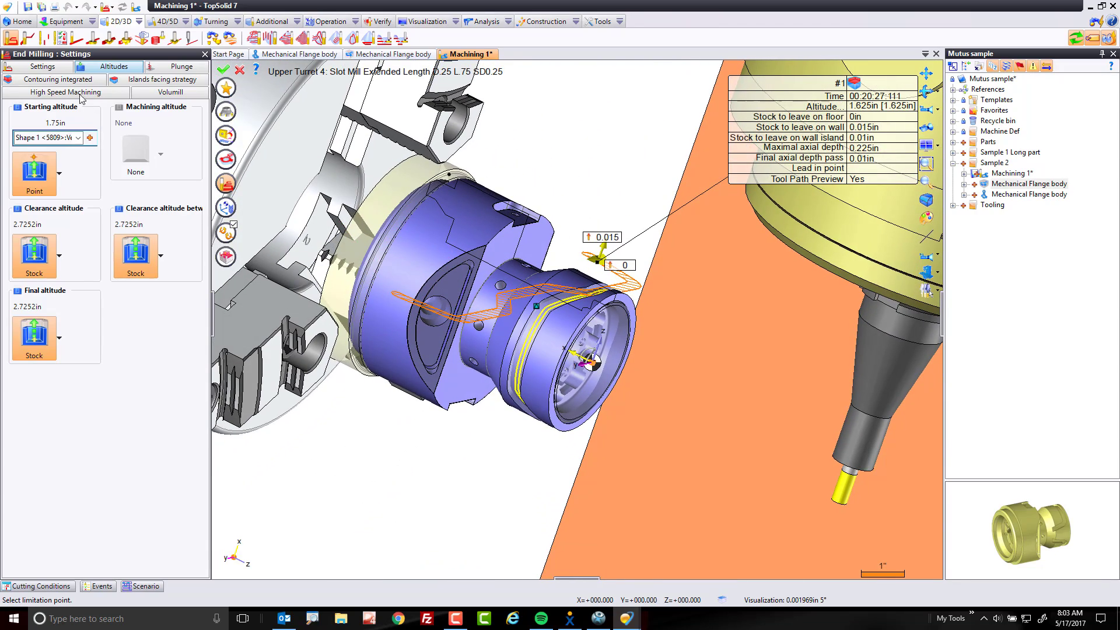
- Enter 40% overlap, 0.01in stock and 0.06in axial depth, then validate the operation
{"action": "left_click", "coordinate": [33, 68]}
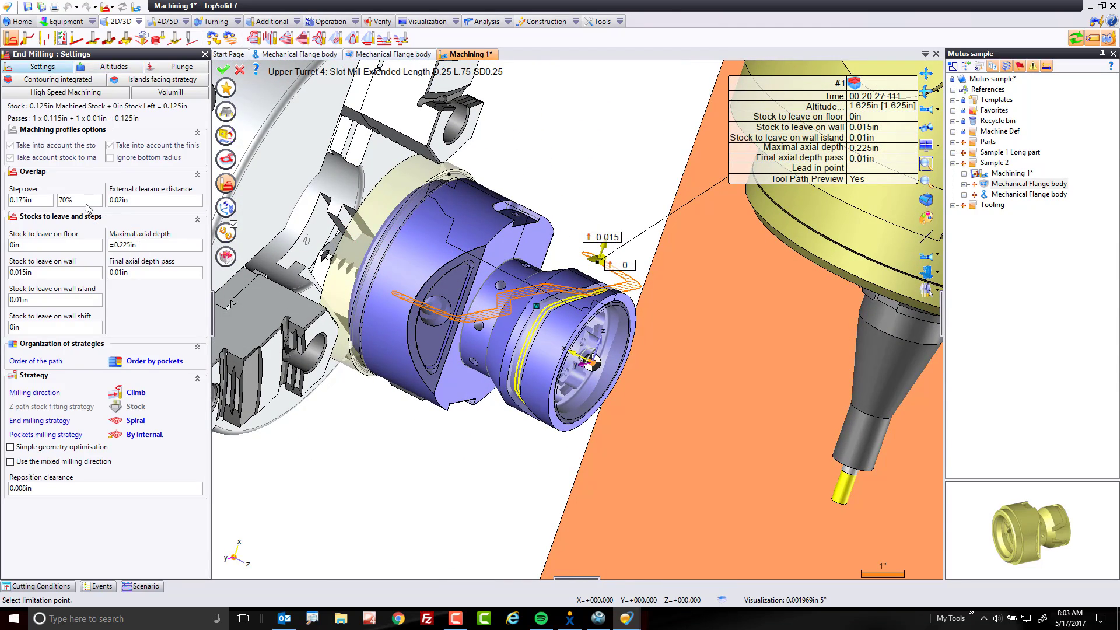
{"action": "type", "text": "40"}
{"action": "type", "text": ".01"}
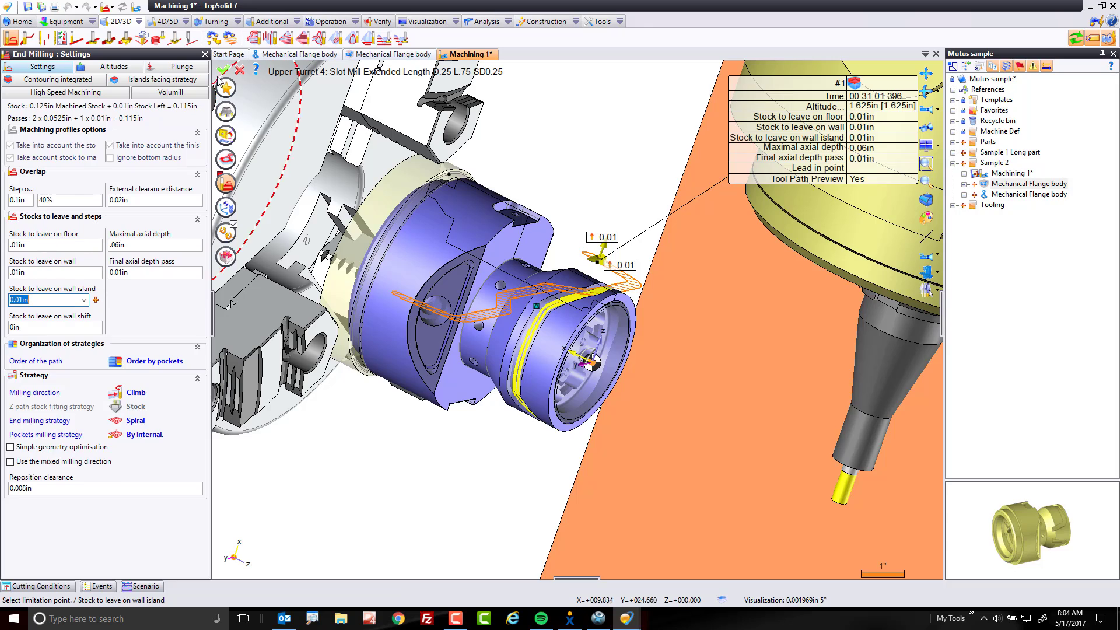
{"action": "left_click", "coordinate": [224, 70]}
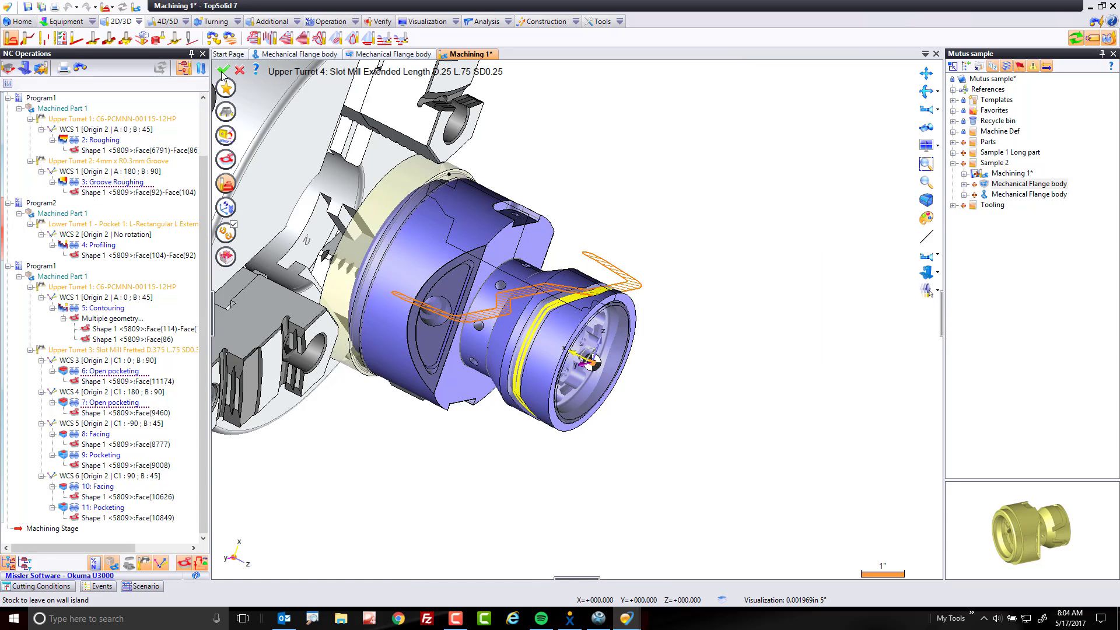
- Run the simulation and play it through the slot mill cutting the flange slot
{"action": "left_click", "coordinate": [224, 72]}
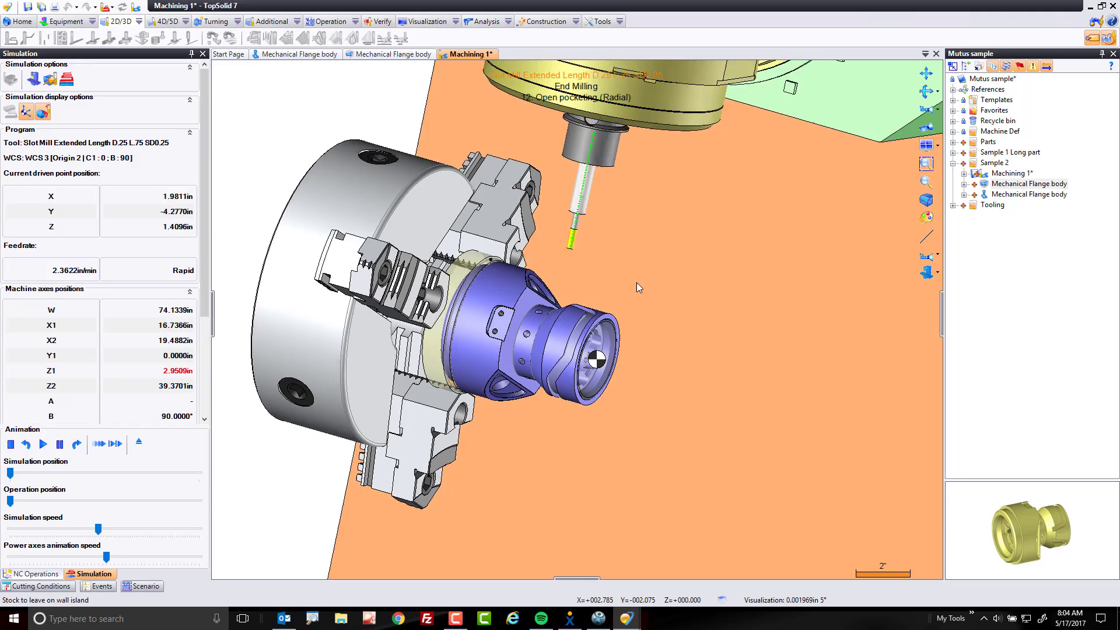
{"action": "left_click", "coordinate": [43, 443]}
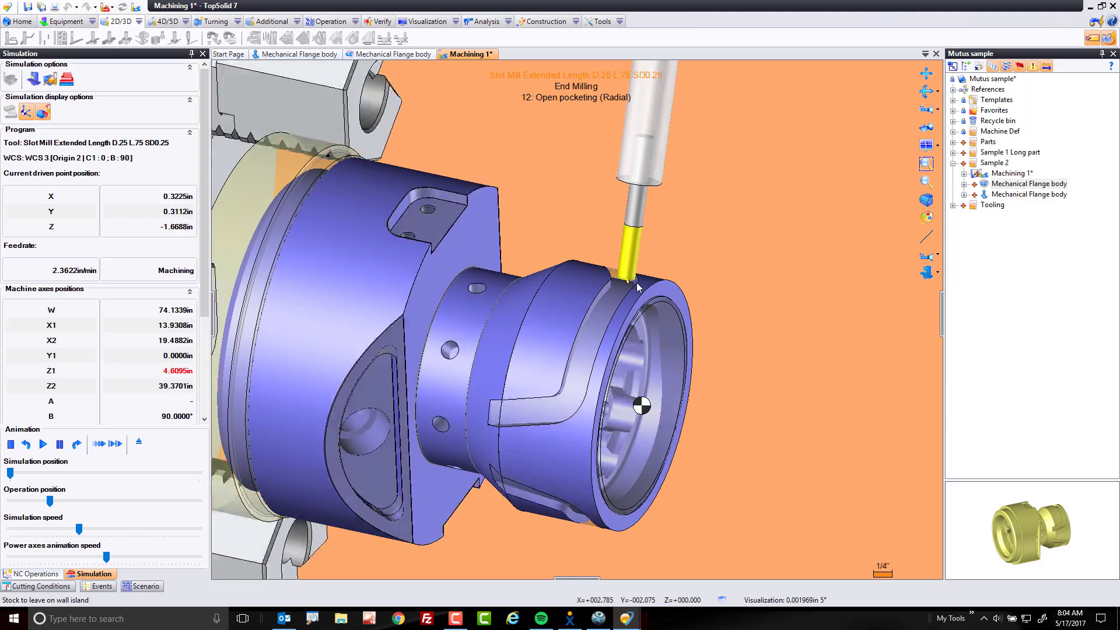
{"action": "left_click", "coordinate": [42, 443]}
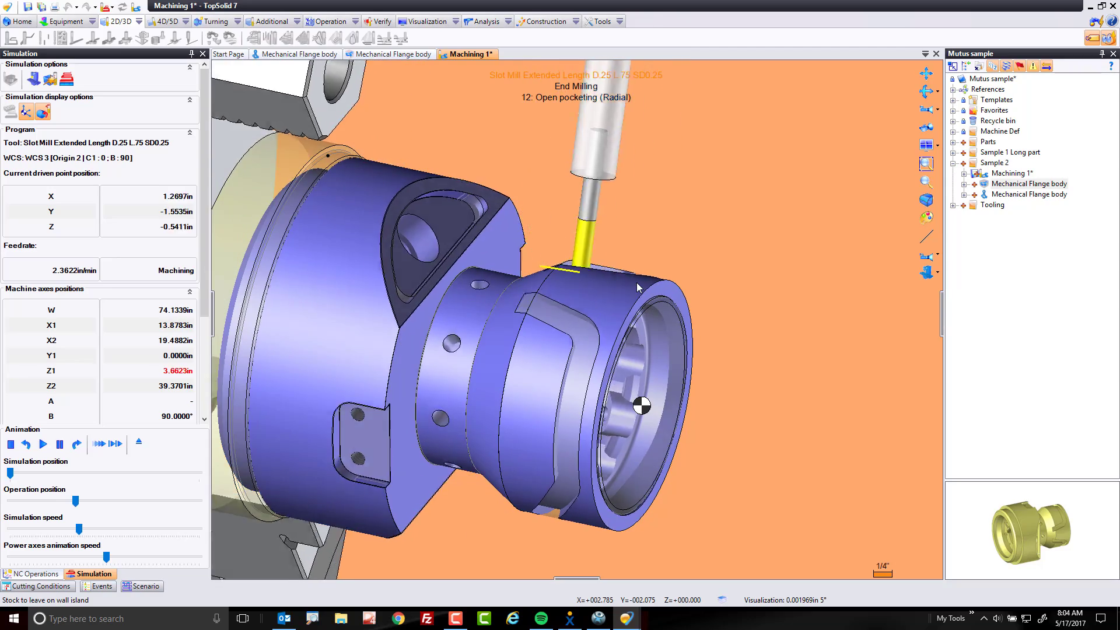
{"action": "left_click", "coordinate": [42, 444]}
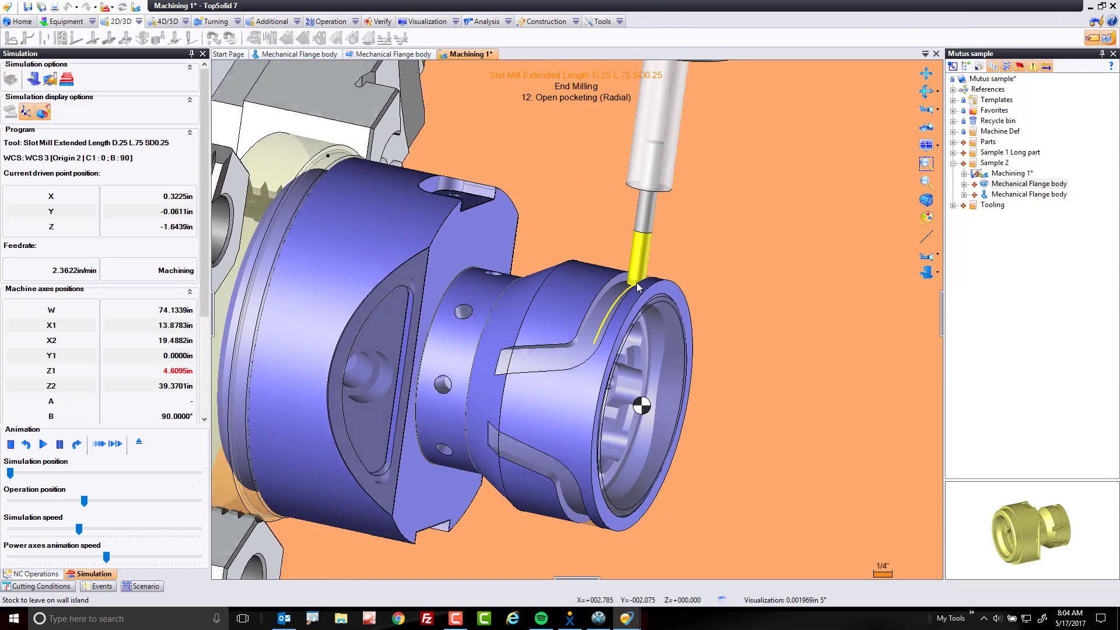